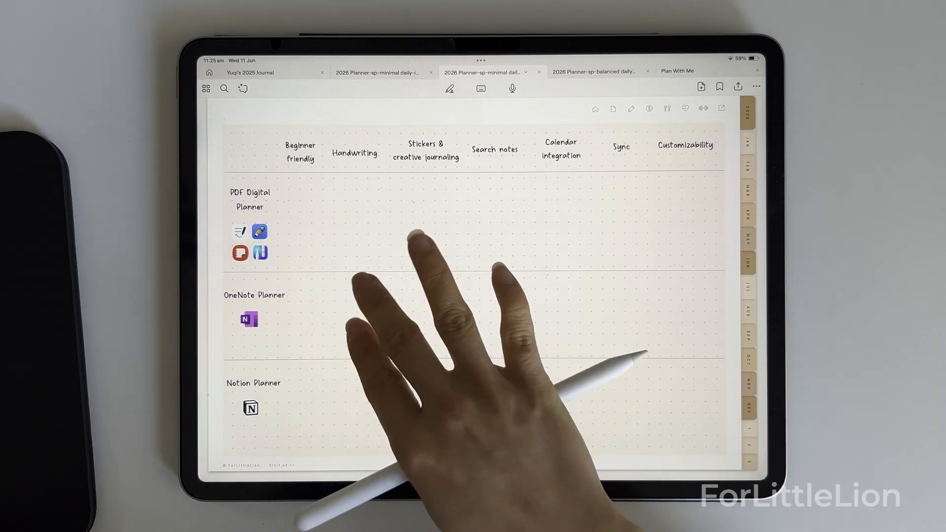
pyautogui.scroll(-3)
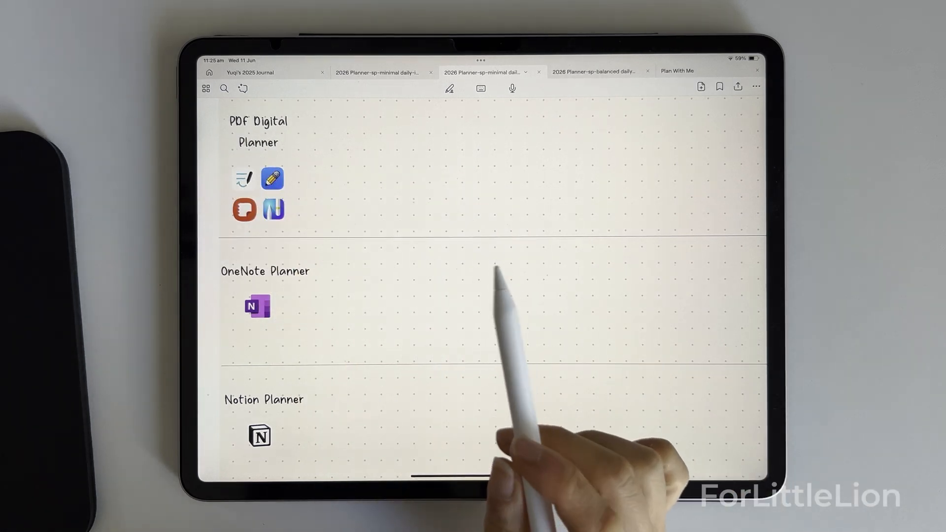
pyautogui.moveTo(274, 208)
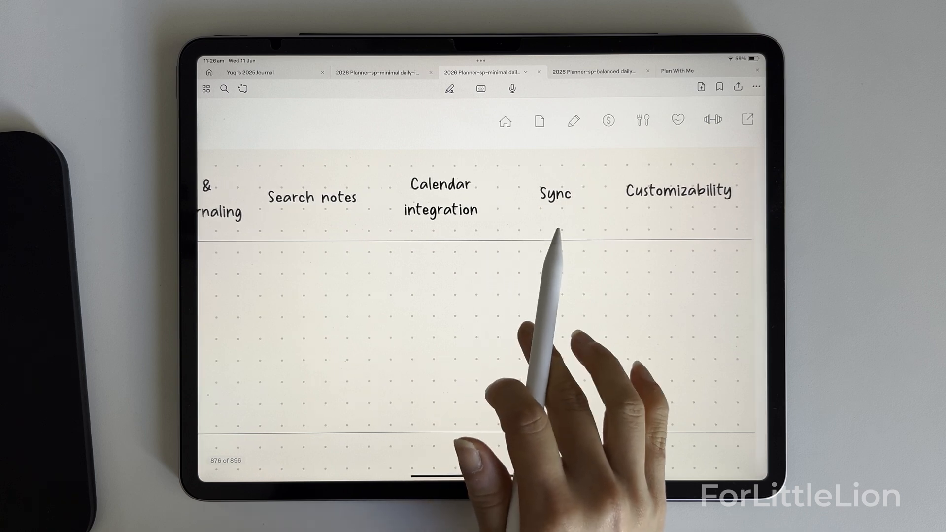
pyautogui.click(594, 71)
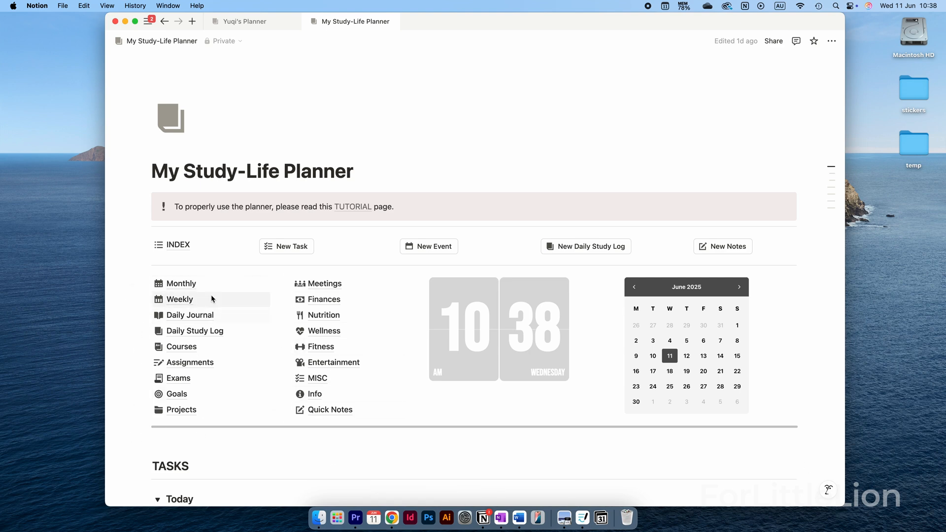
pyautogui.moveTo(818, 479)
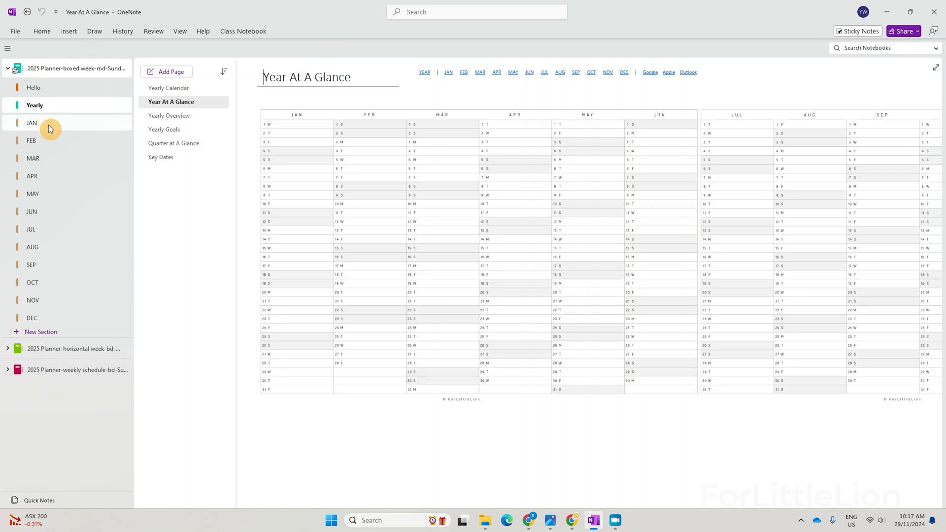
pyautogui.click(31, 123)
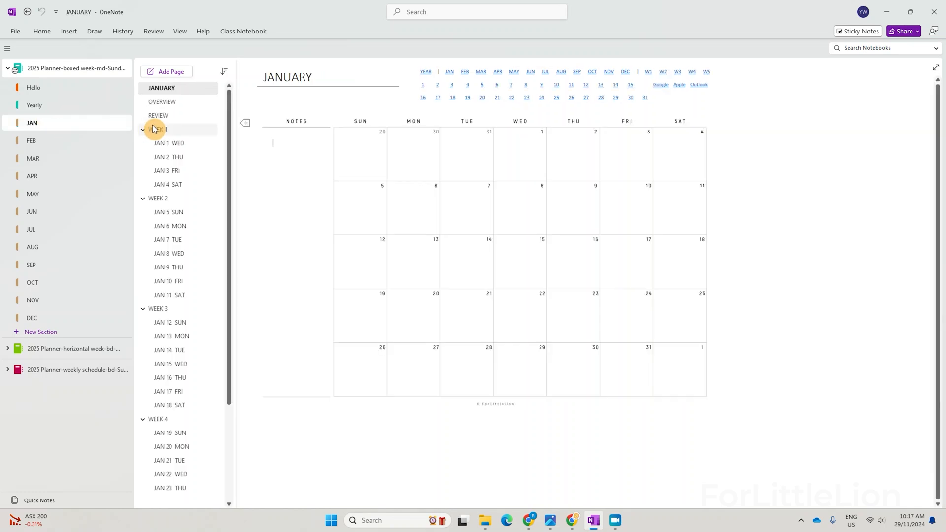
pyautogui.click(158, 129)
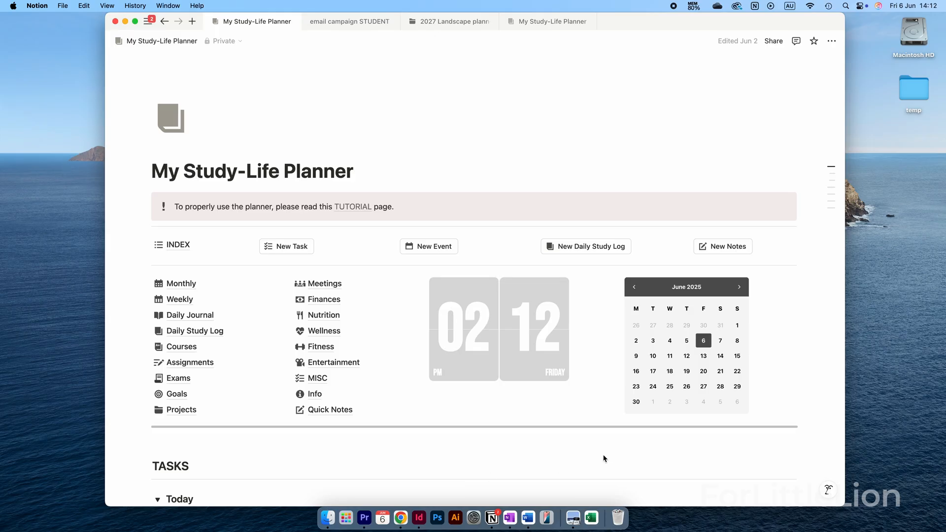
# Step: Visit the Colour and Information Design course page, then the Courses overview page
pyautogui.scroll(-3)
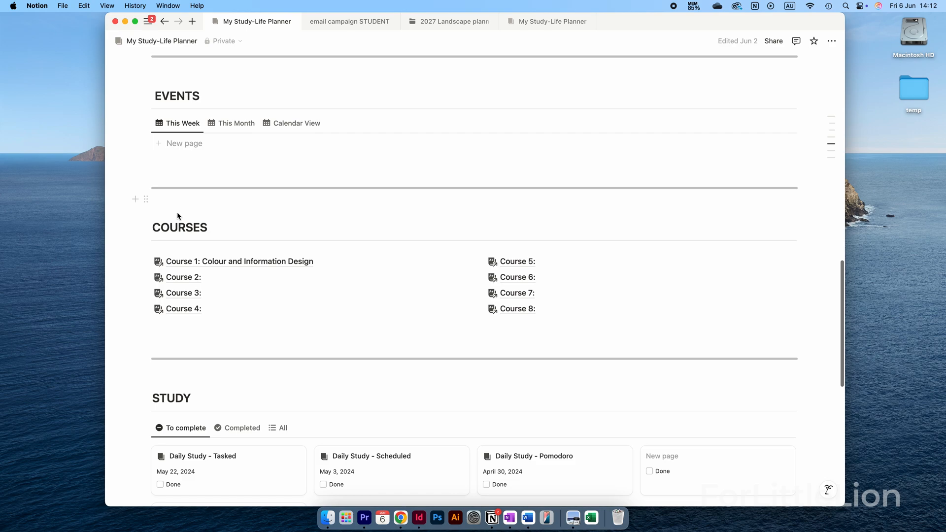
pyautogui.click(239, 261)
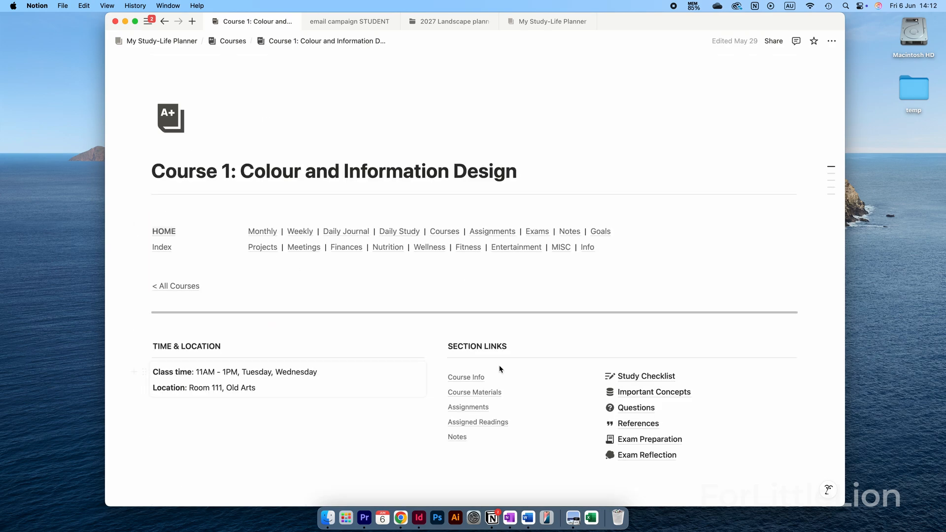
pyautogui.scroll(-3)
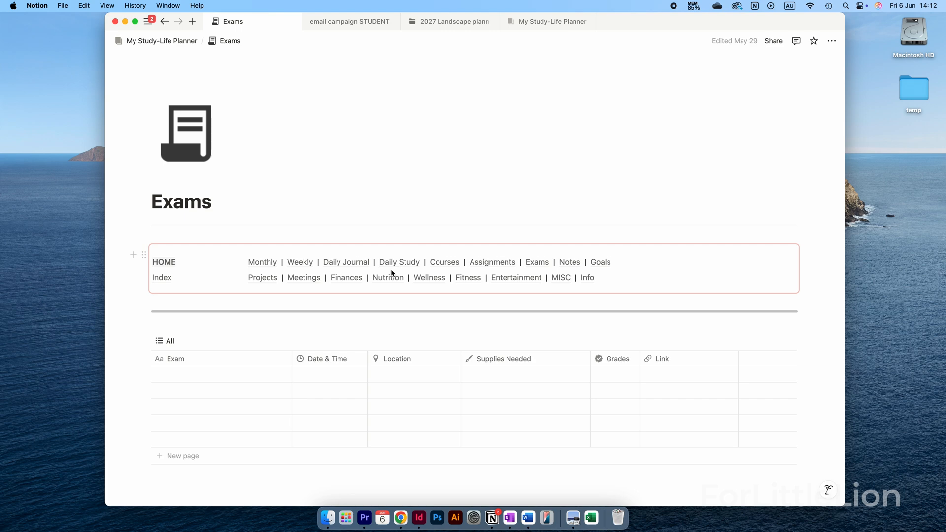
pyautogui.click(444, 262)
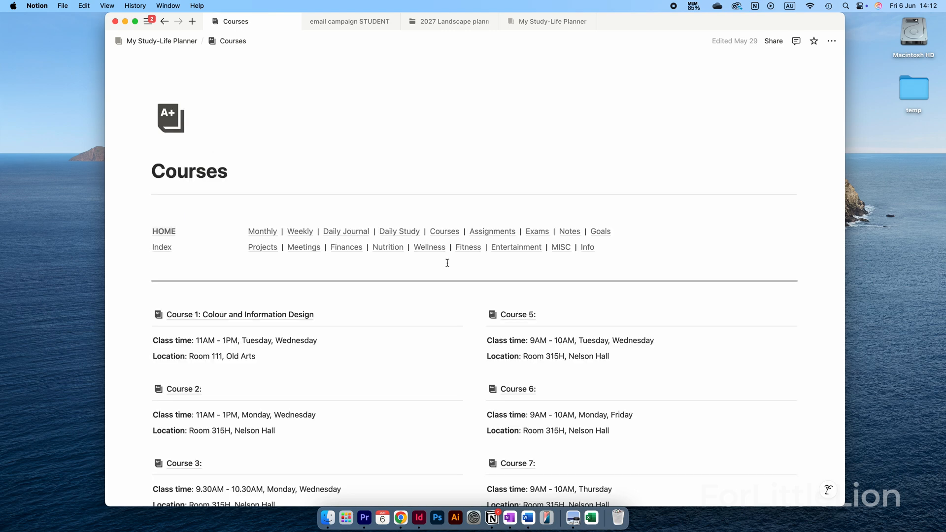
pyautogui.scroll(-3)
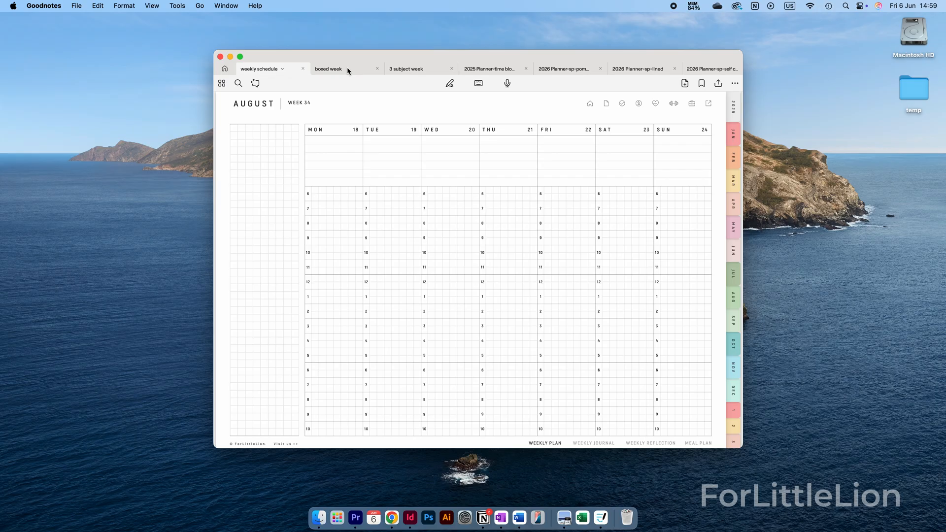
# Step: Switch from the 3 subject week notebook to the 2025 daily planner's January 4 page
pyautogui.click(406, 69)
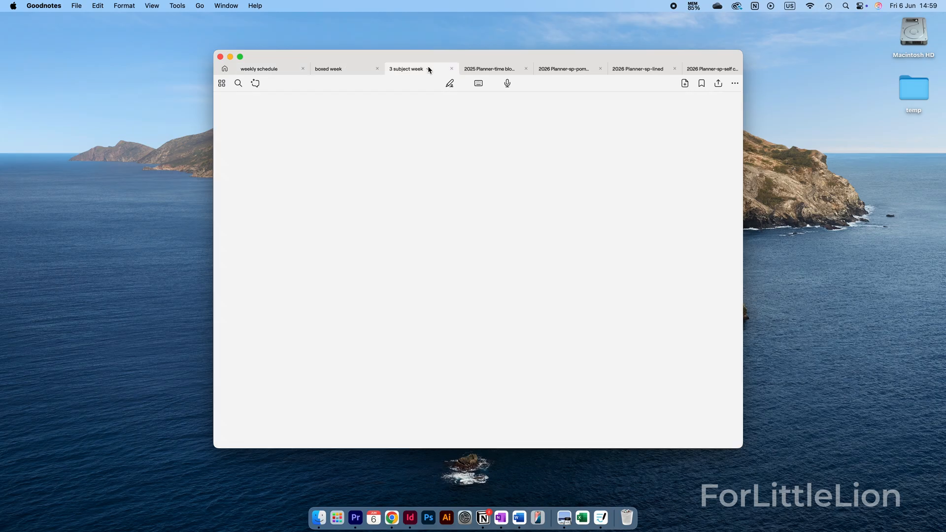
pyautogui.click(490, 68)
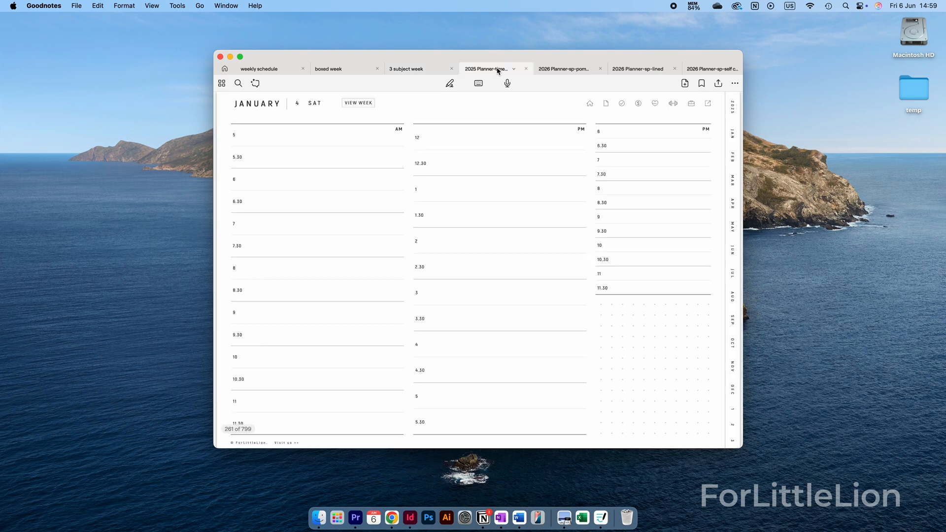
pyautogui.click(564, 68)
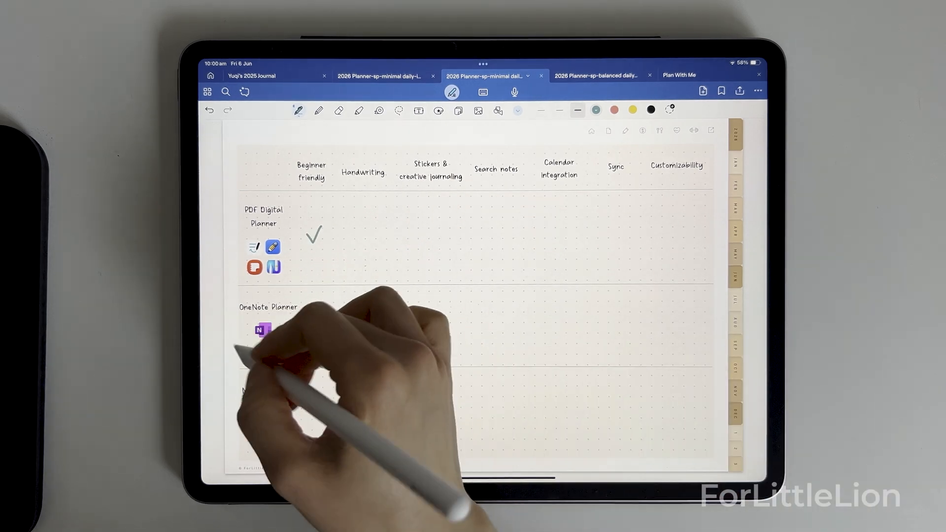
# Step: Tick OneNote's Beginner friendly, write 'Takes time to learn', and tick PDF's Handwriting
pyautogui.moveTo(311, 328); pyautogui.dragTo(320, 314)
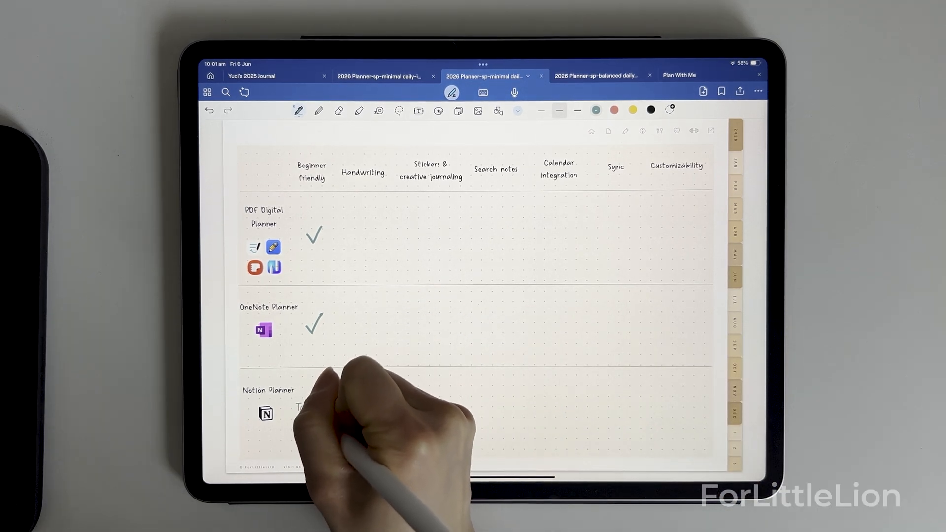
pyautogui.write('Takes time to learn')
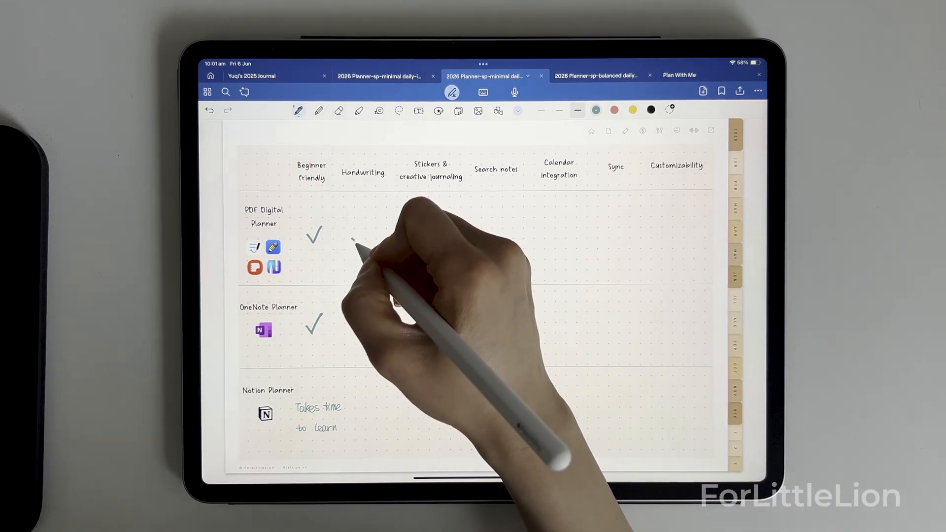
pyautogui.moveTo(349, 248); pyautogui.dragTo(362, 242)
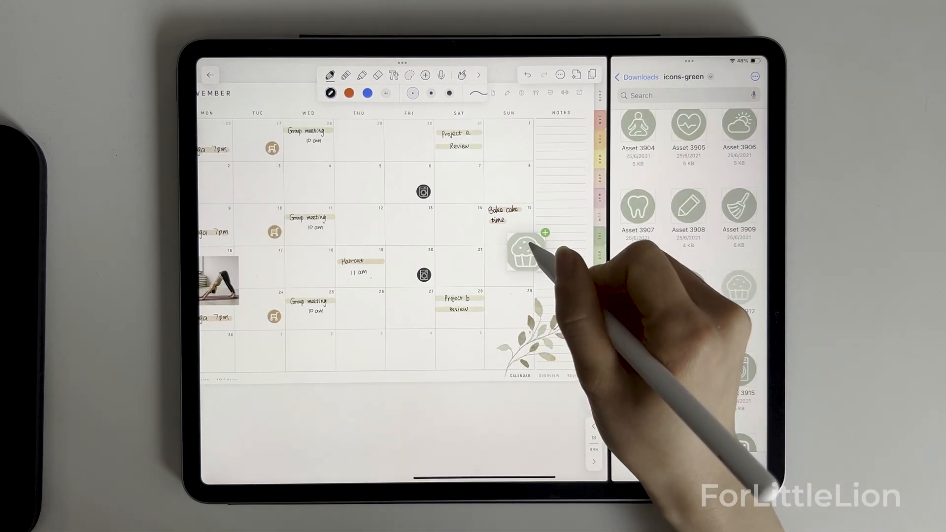
# Step: Place the cupcake icon beside Bake cake and open the green lite sticker collection
pyautogui.moveTo(522, 256); pyautogui.dragTo(500, 229)
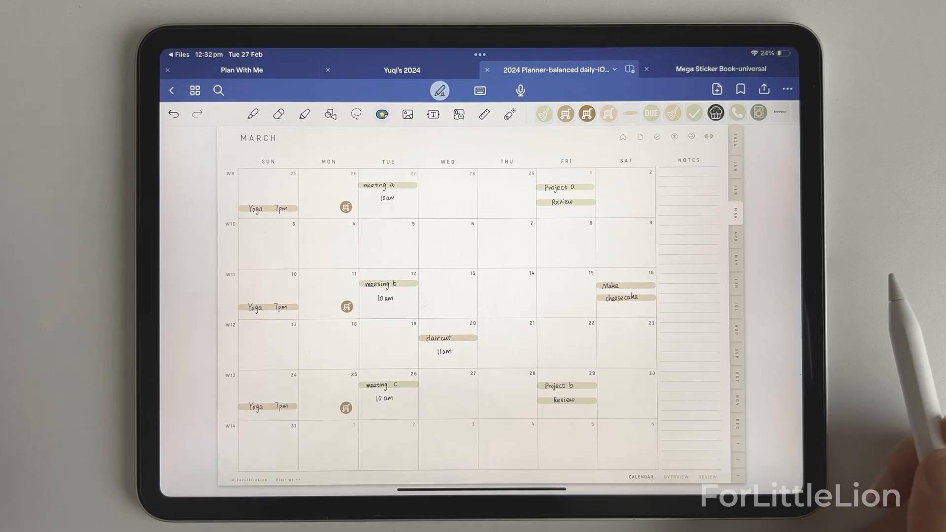
pyautogui.click(381, 114)
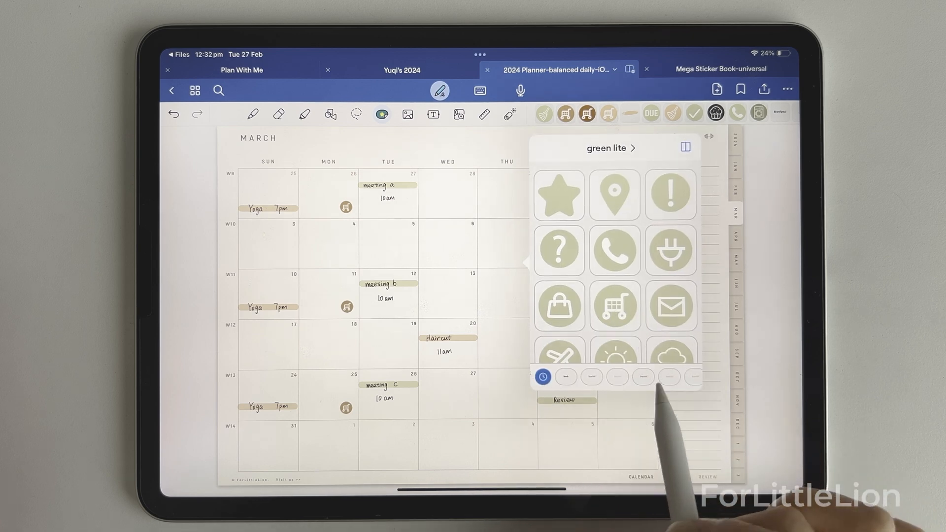
pyautogui.click(542, 377)
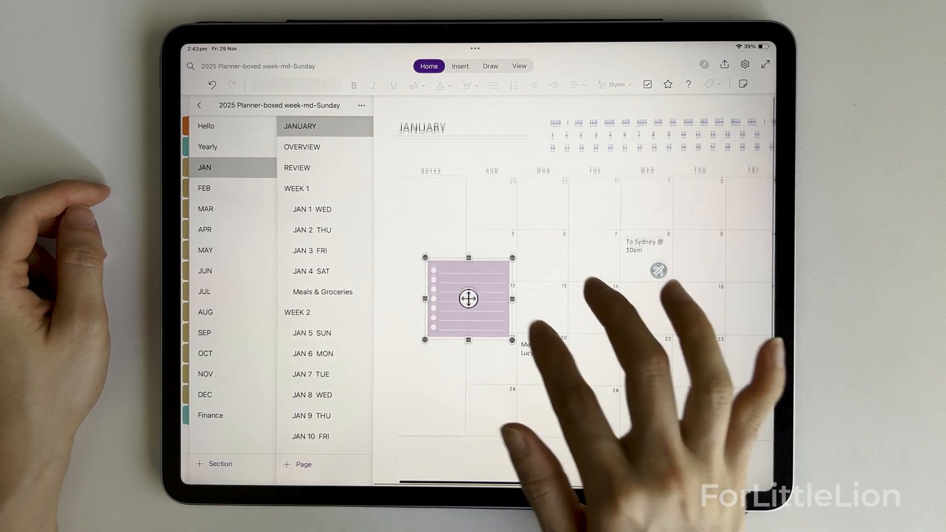
# Step: Drag the purple lined note sticker into position on the January calendar
pyautogui.moveTo(468, 298); pyautogui.dragTo(428, 217)
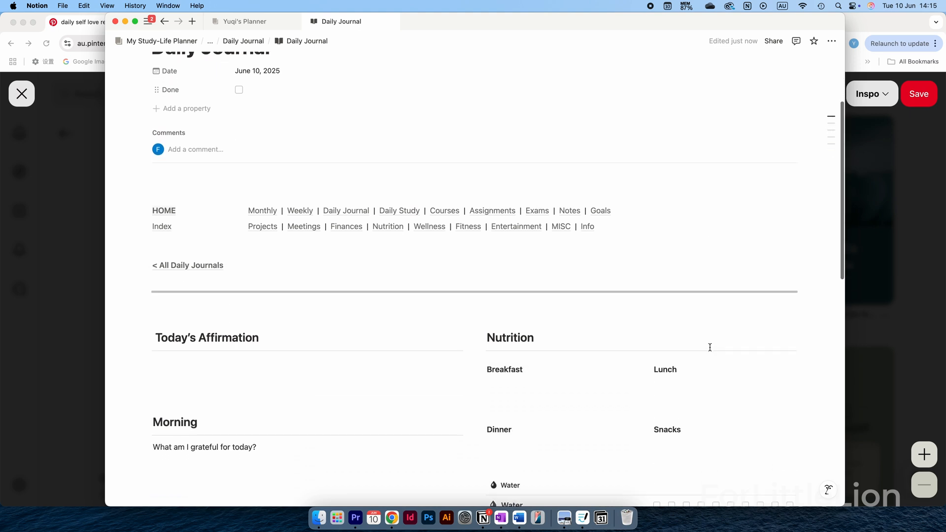
# Step: Crop the Daily Reminder image into a circle and save it
pyautogui.scroll(-3)
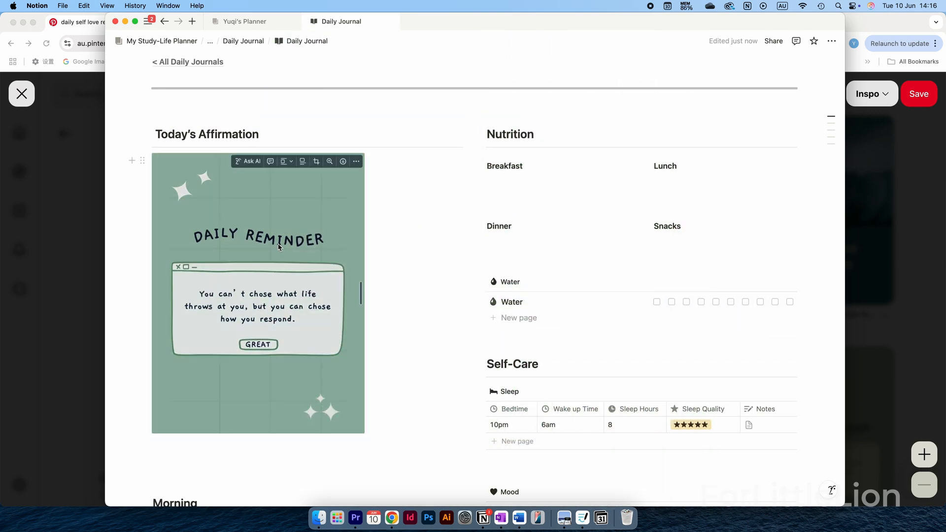
pyautogui.click(355, 161)
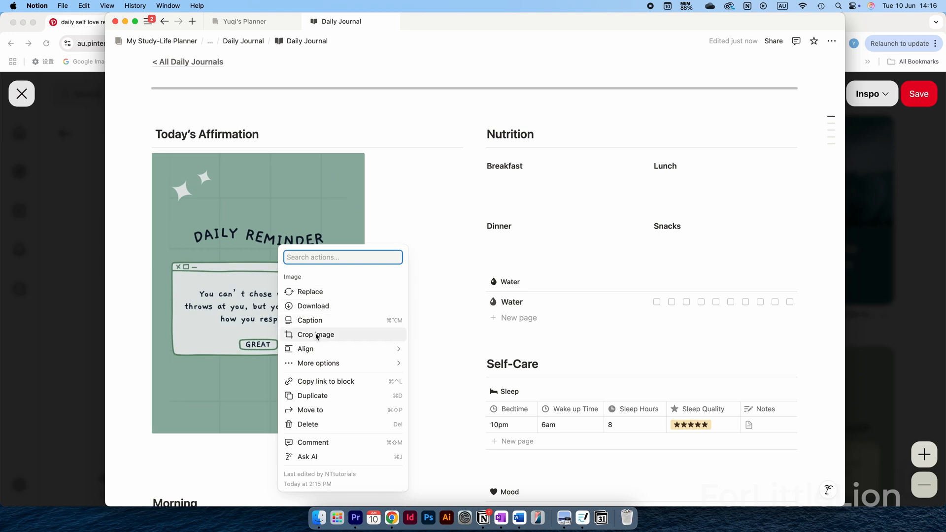
pyautogui.click(315, 334)
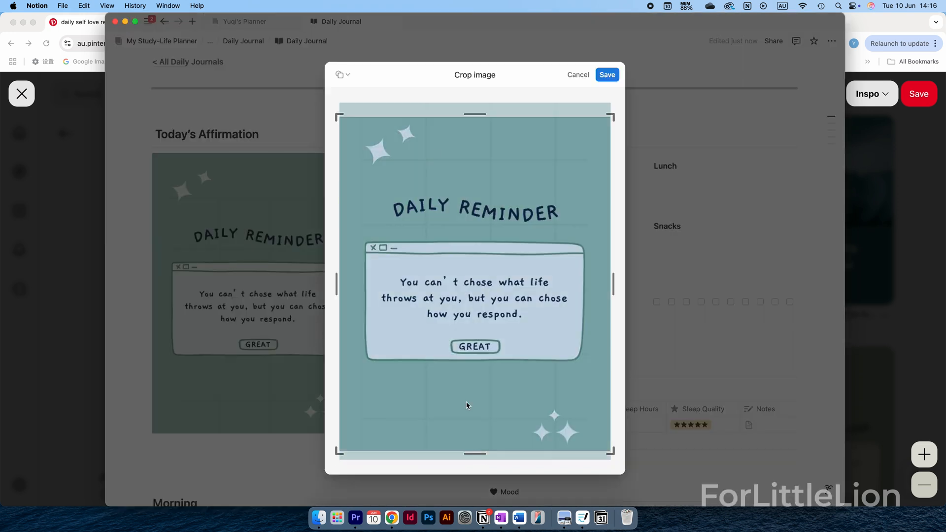
pyautogui.click(343, 74)
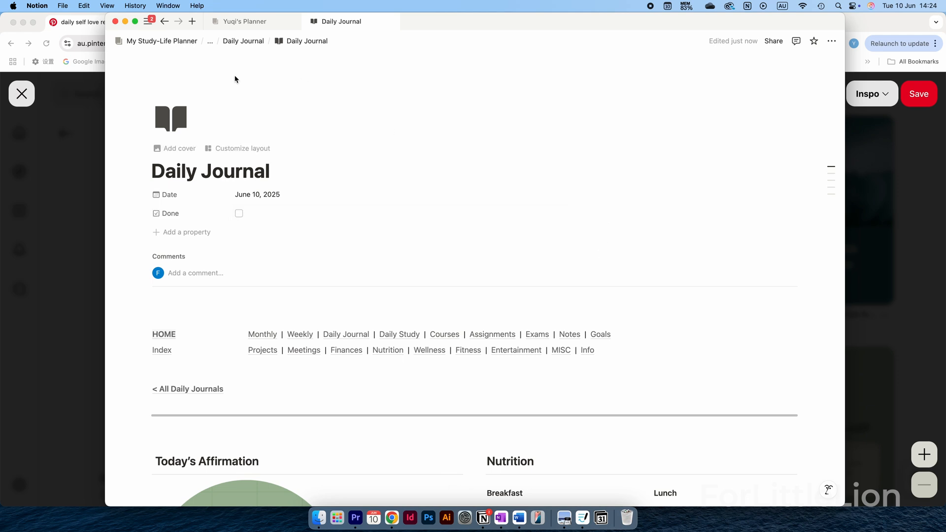
# Step: Upload the rainbow picture as the Daily Journal page icon
pyautogui.click(171, 118)
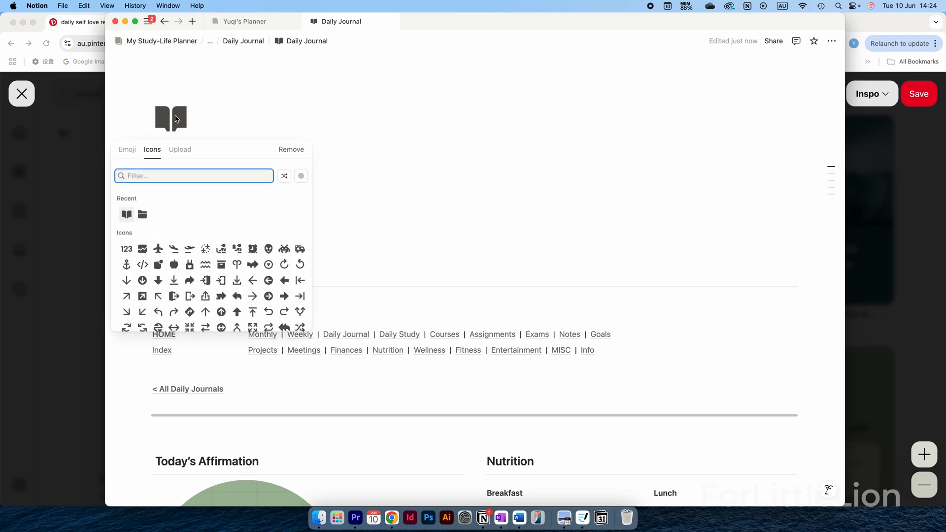
pyautogui.click(180, 149)
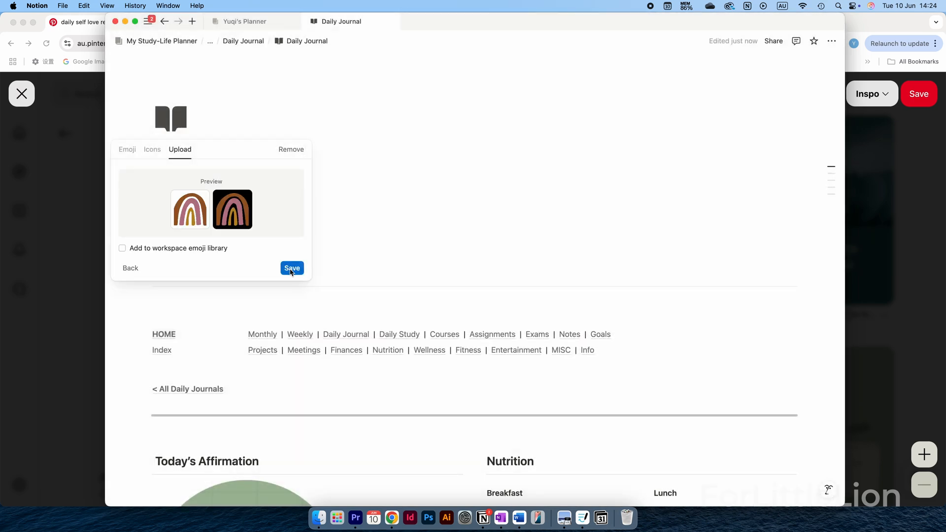
pyautogui.click(291, 268)
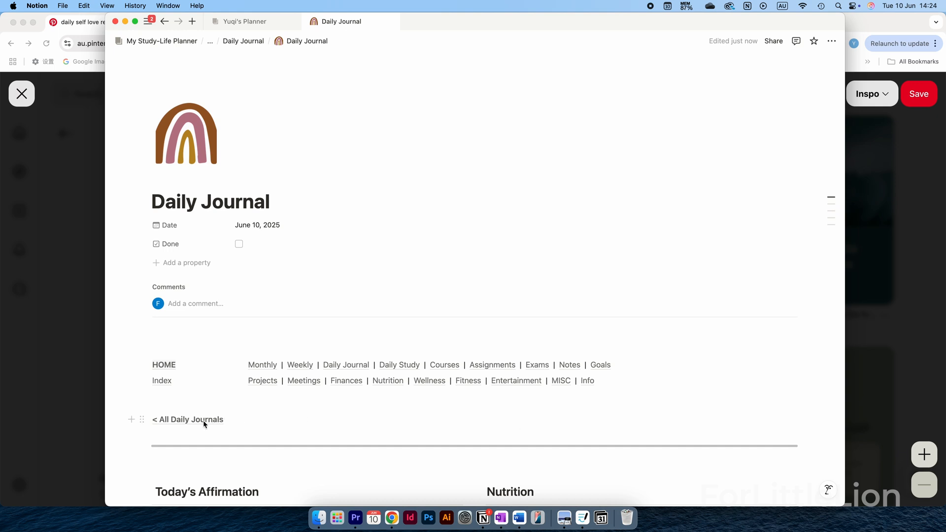
pyautogui.click(187, 420)
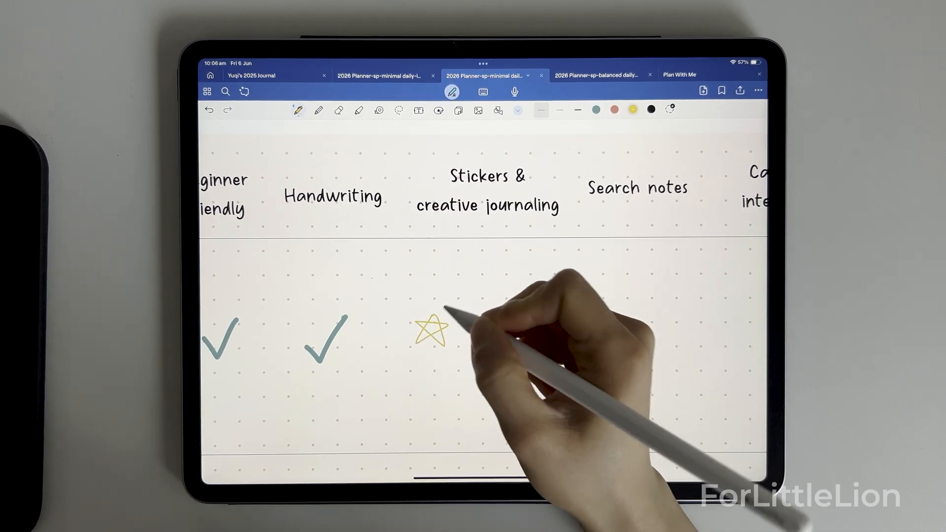
# Step: Hand-draw a yellow star in the Stickers & creative journaling column
pyautogui.moveTo(435, 332); pyautogui.dragTo(428, 338)
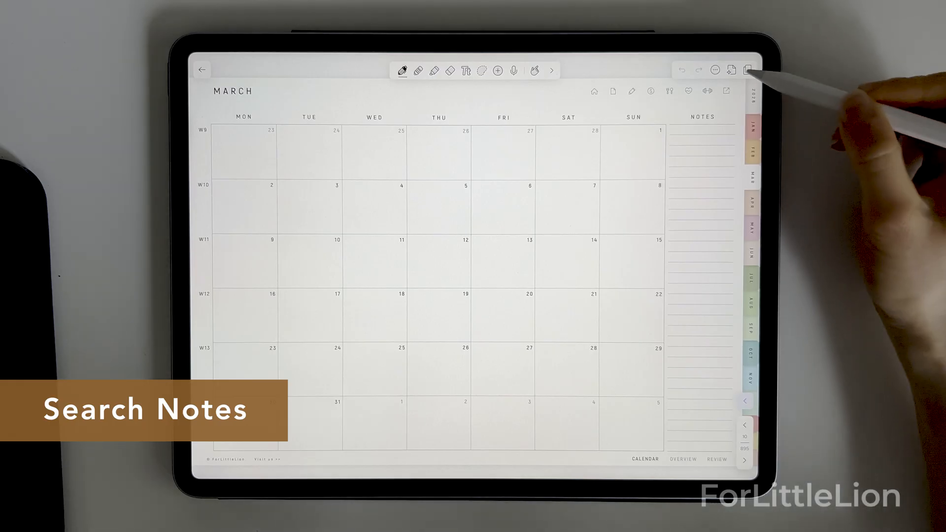
# Step: Show the planner's Pages sidebar and activate its Search field
pyautogui.click(747, 70)
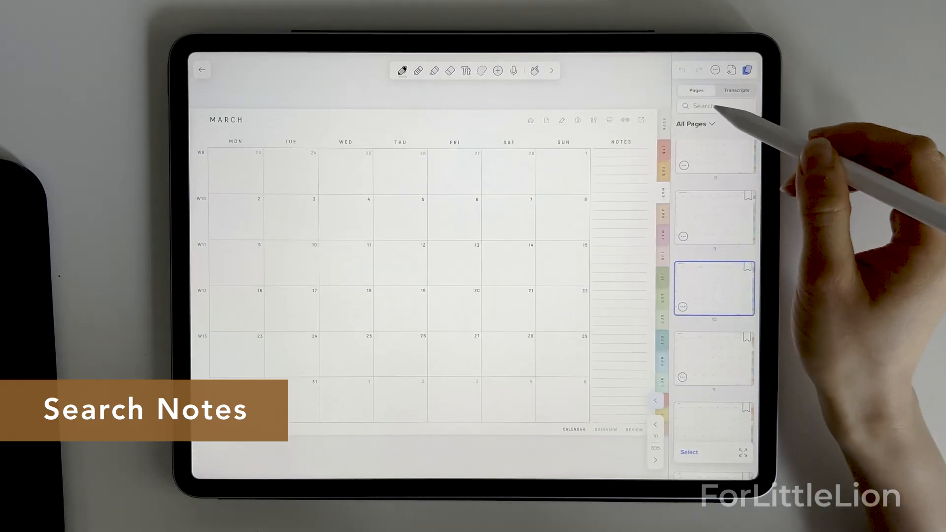
pyautogui.click(717, 106)
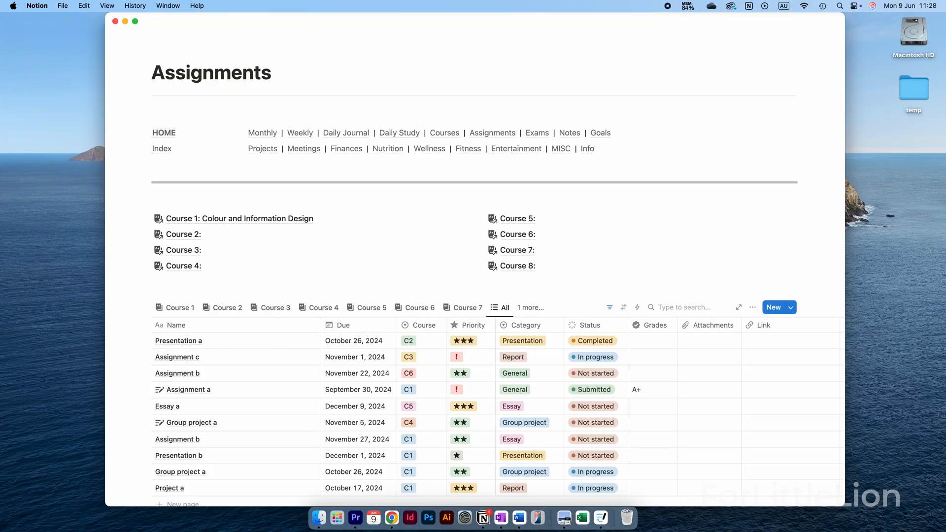
# Step: Search the Assignments table for 'essay a', then 'oct' to show October assignments
pyautogui.write('essay a')
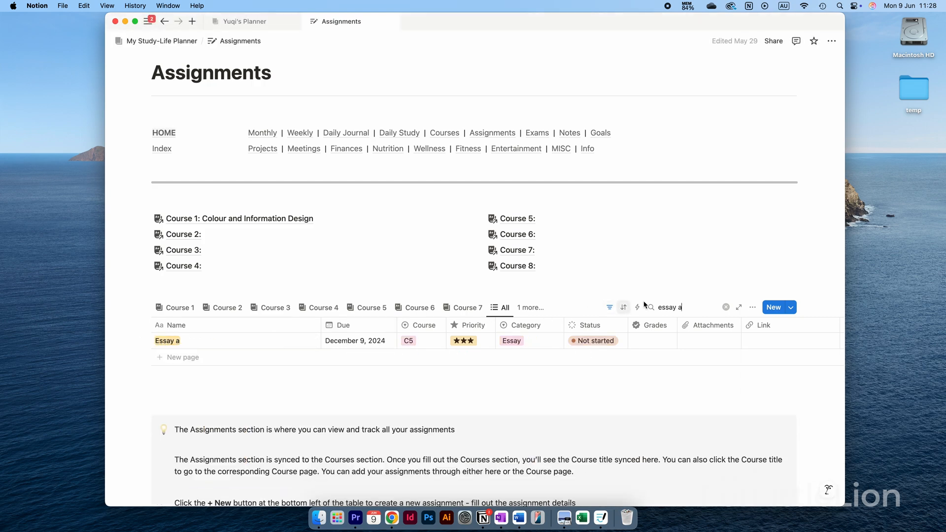
pyautogui.write('oct')
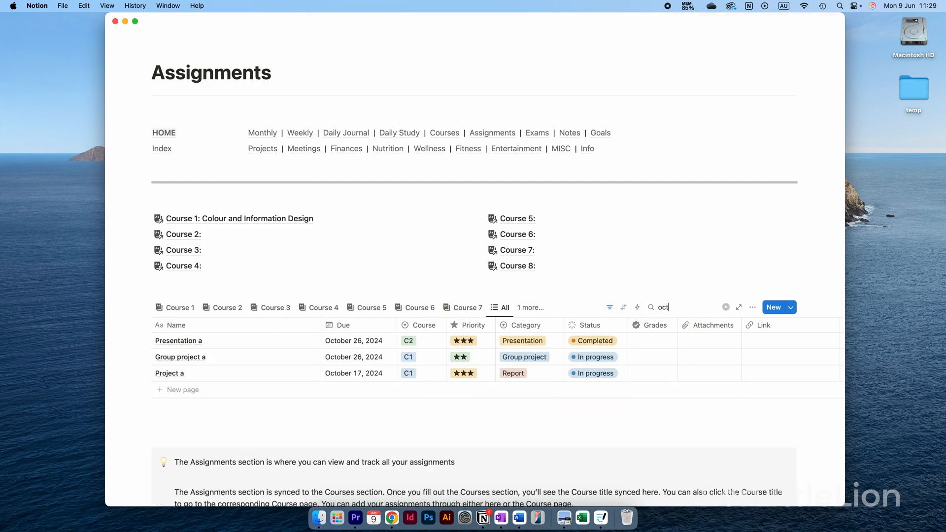